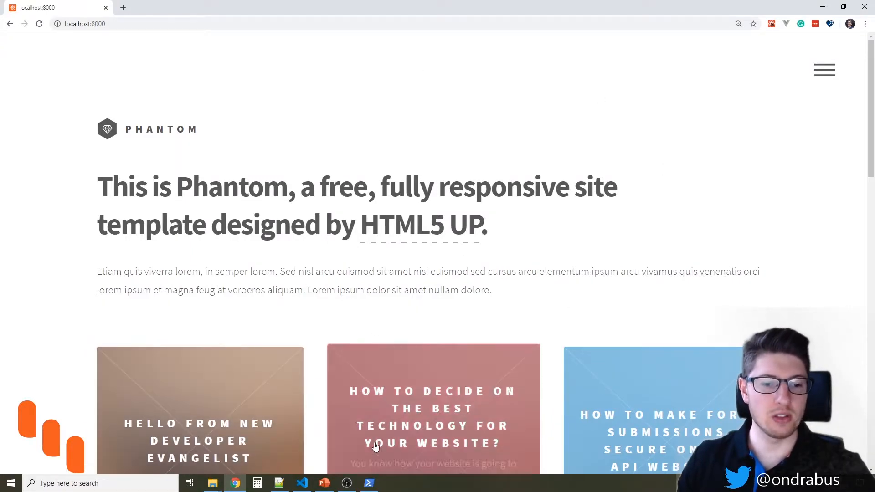
Bring VS Code forward from the taskbar to view src/pages/index.js with its terminal.
click(302, 483)
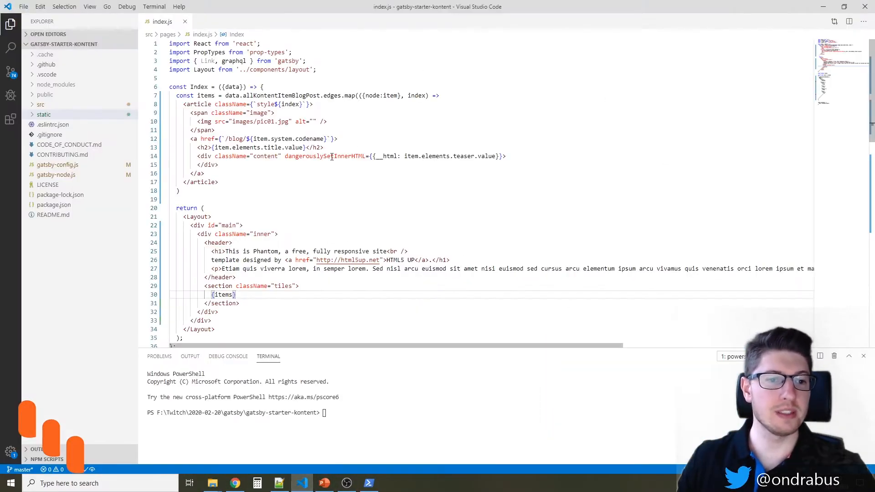
click(235, 483)
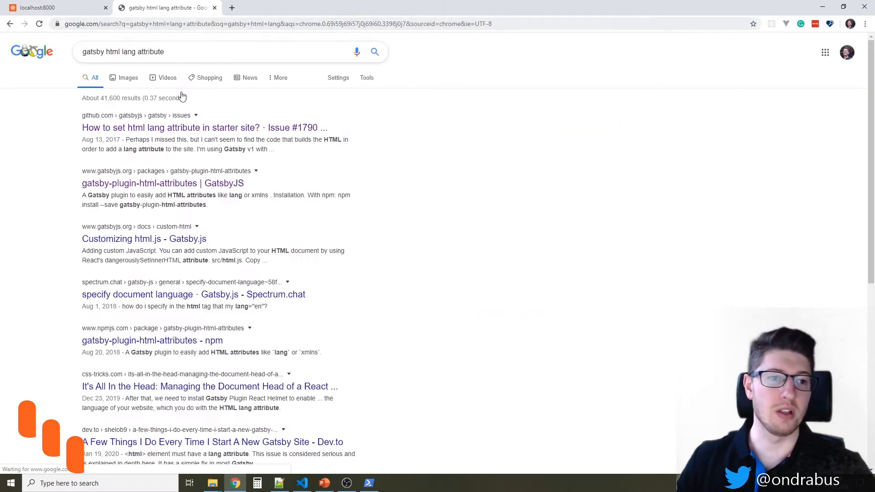
Open the gatsby-plugin-html-attributes | GatsbyJS result from the Google search.
click(163, 183)
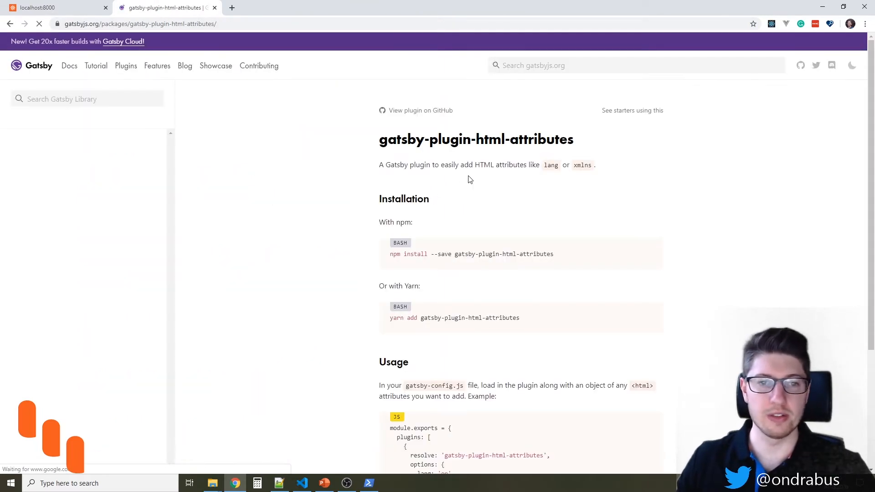